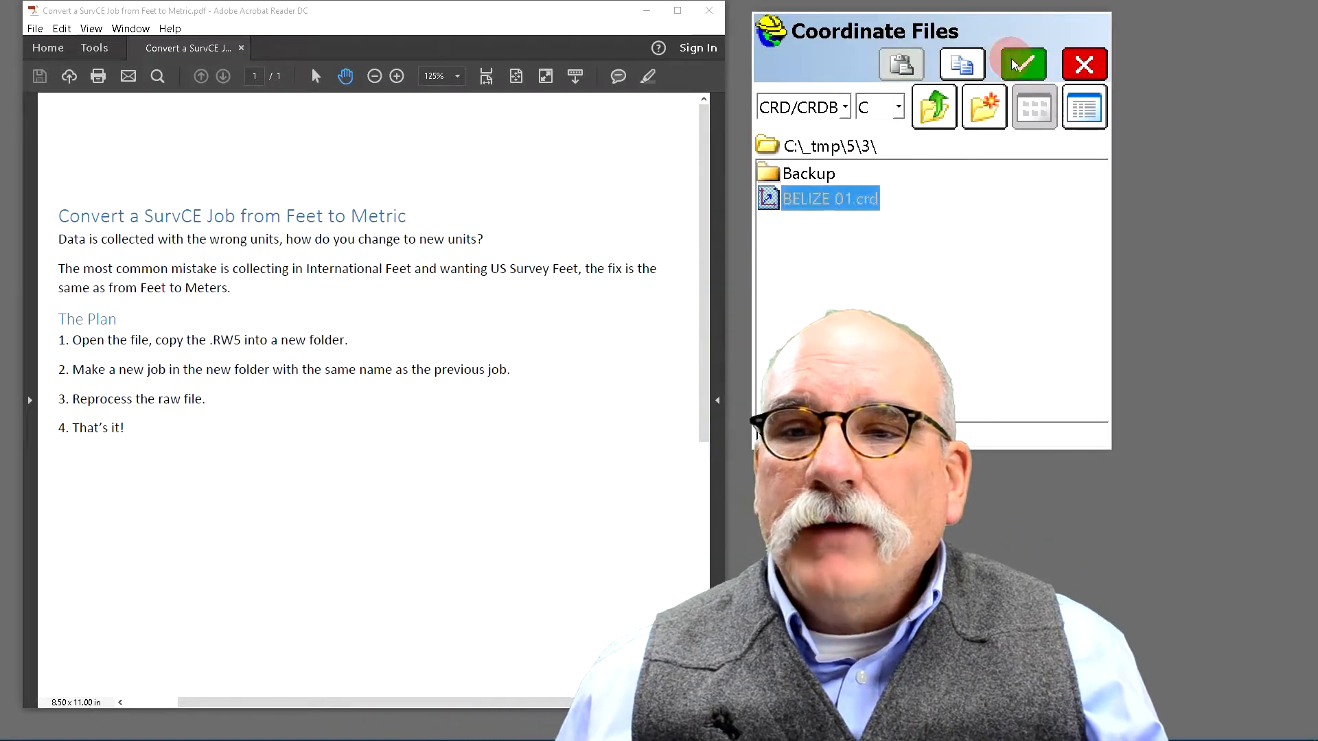
# Open job BELIZE 01.crd and review its 740 points in feet, then return
pyautogui.click(1022, 65)
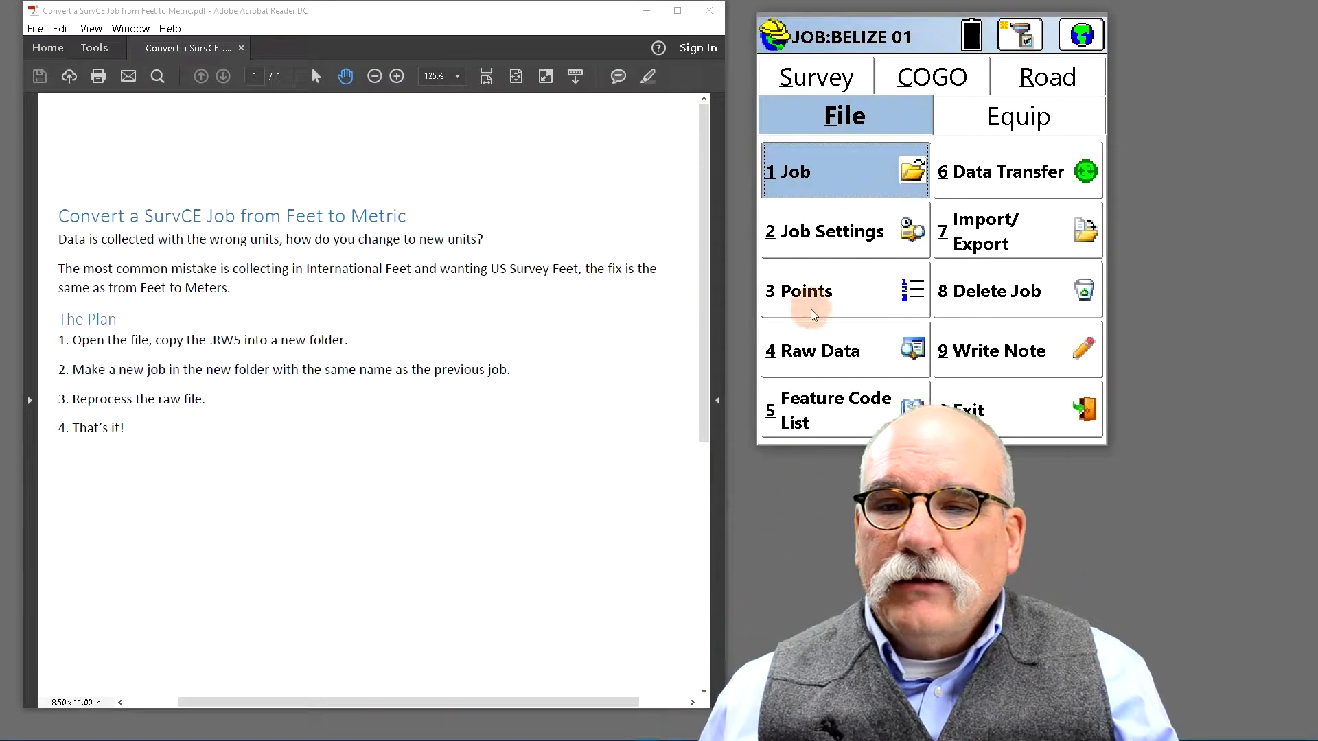
pyautogui.click(815, 291)
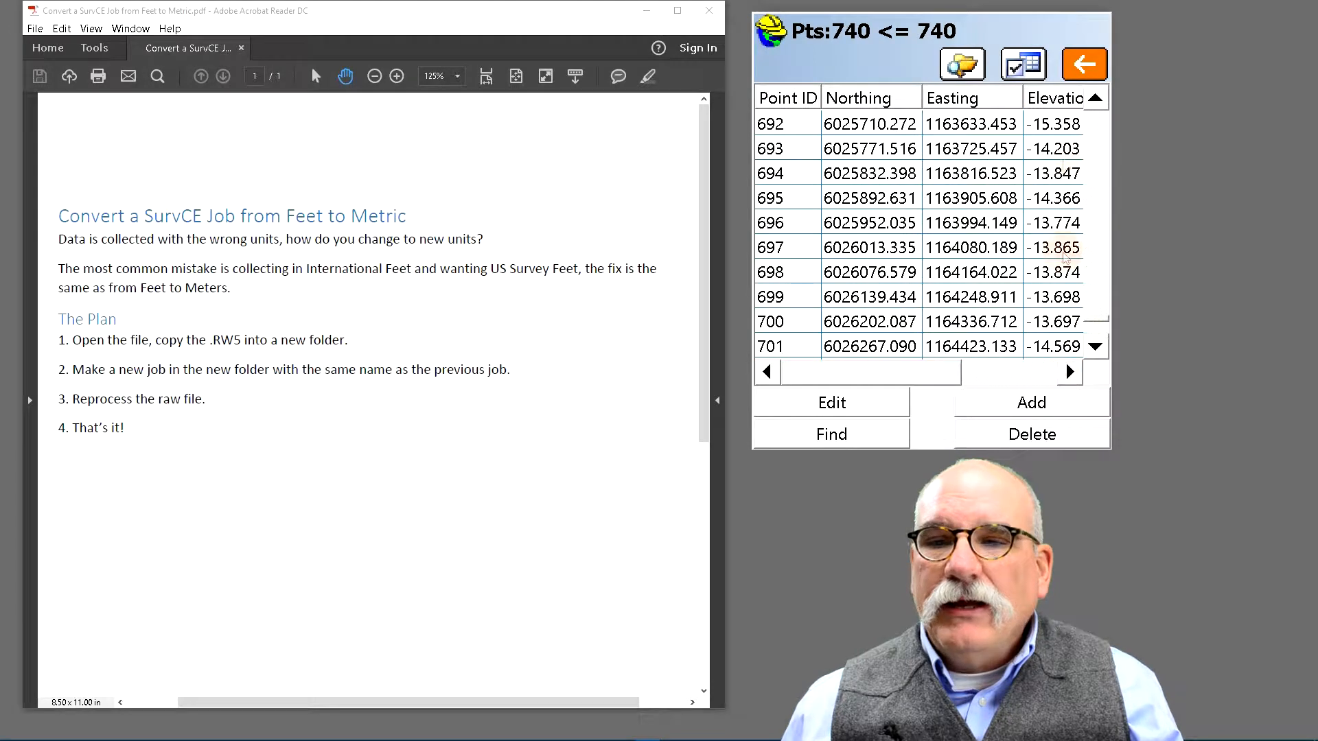
pyautogui.click(1084, 64)
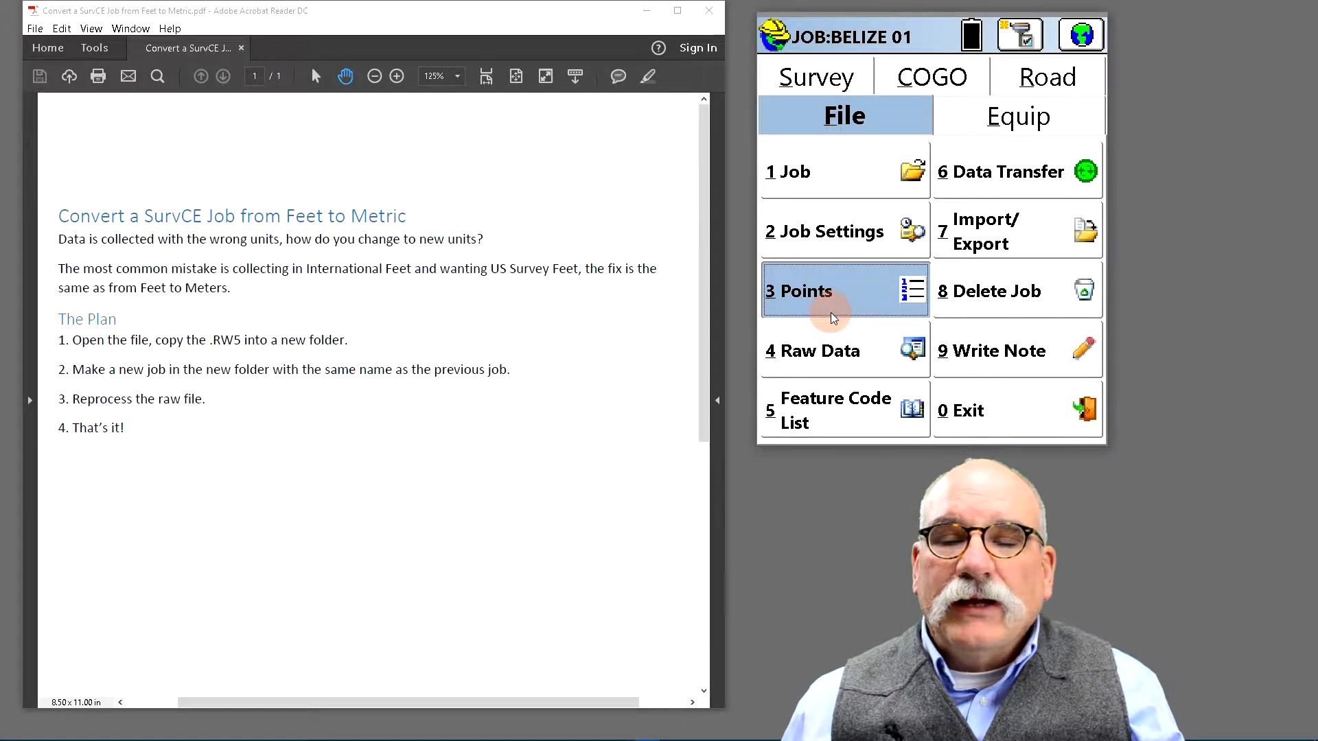
pyautogui.moveTo(824, 351)
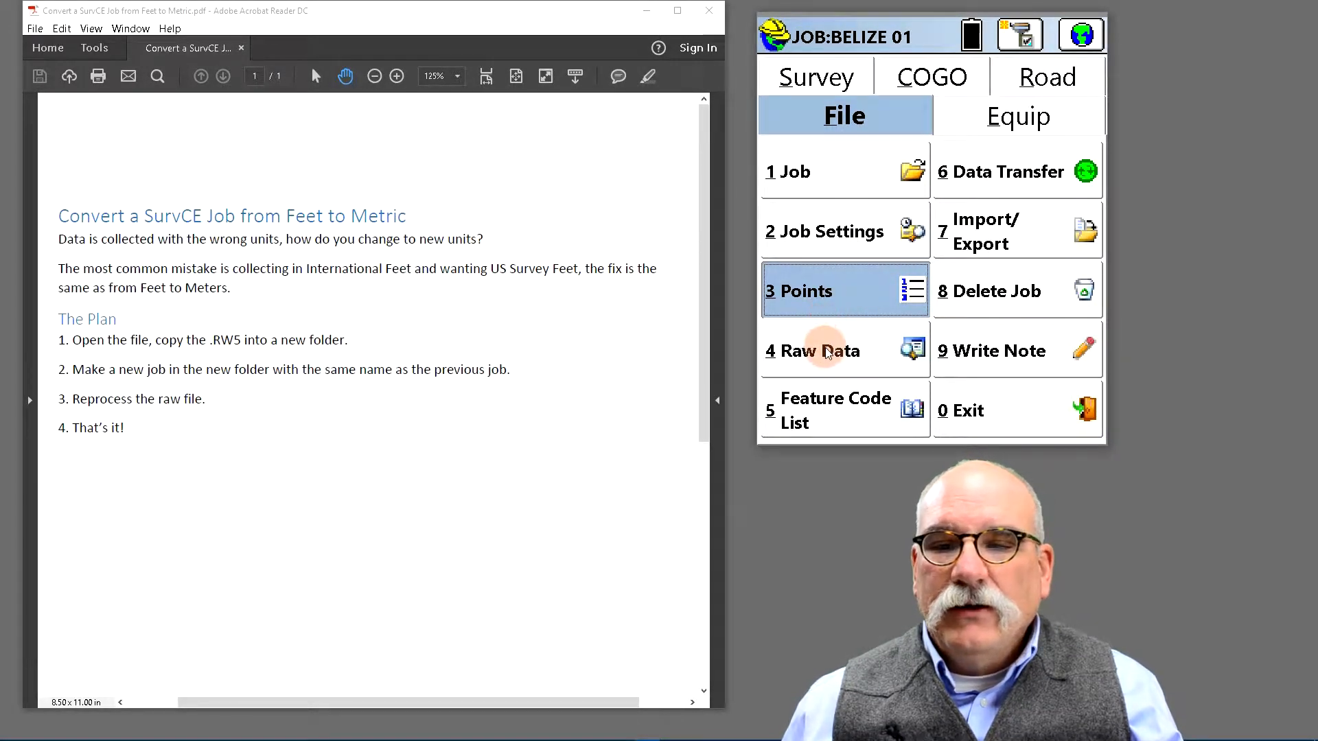
# Review the BELIZE 01.rw5 raw records and start exporting a copy of the file
pyautogui.click(812, 351)
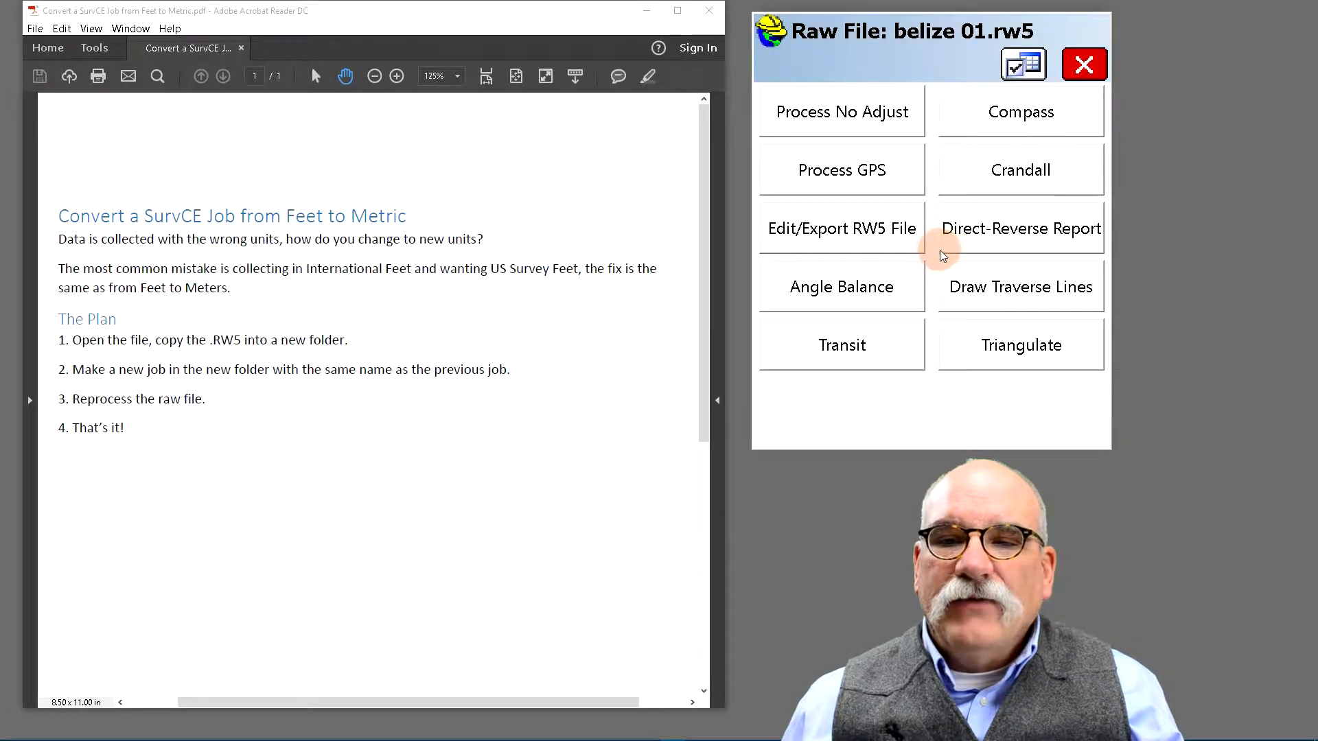
pyautogui.moveTo(891, 243)
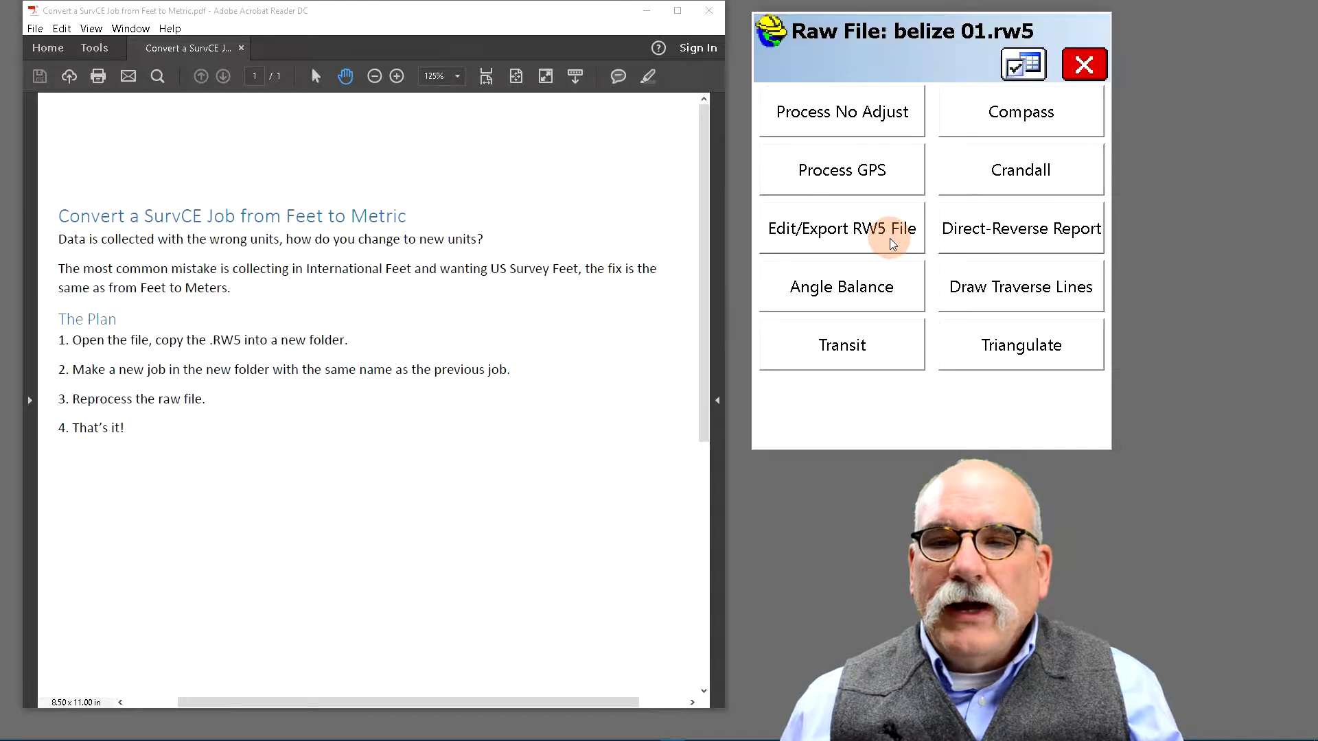
pyautogui.click(841, 229)
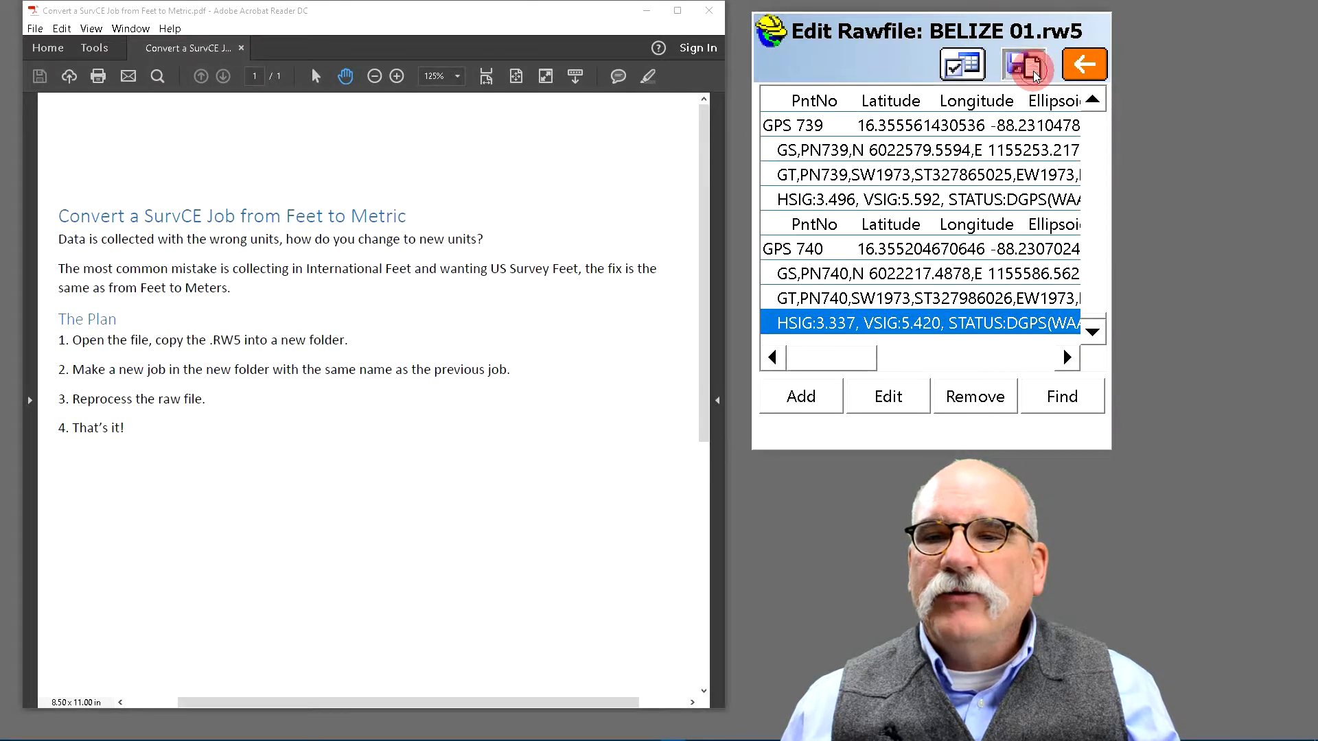
pyautogui.click(1023, 65)
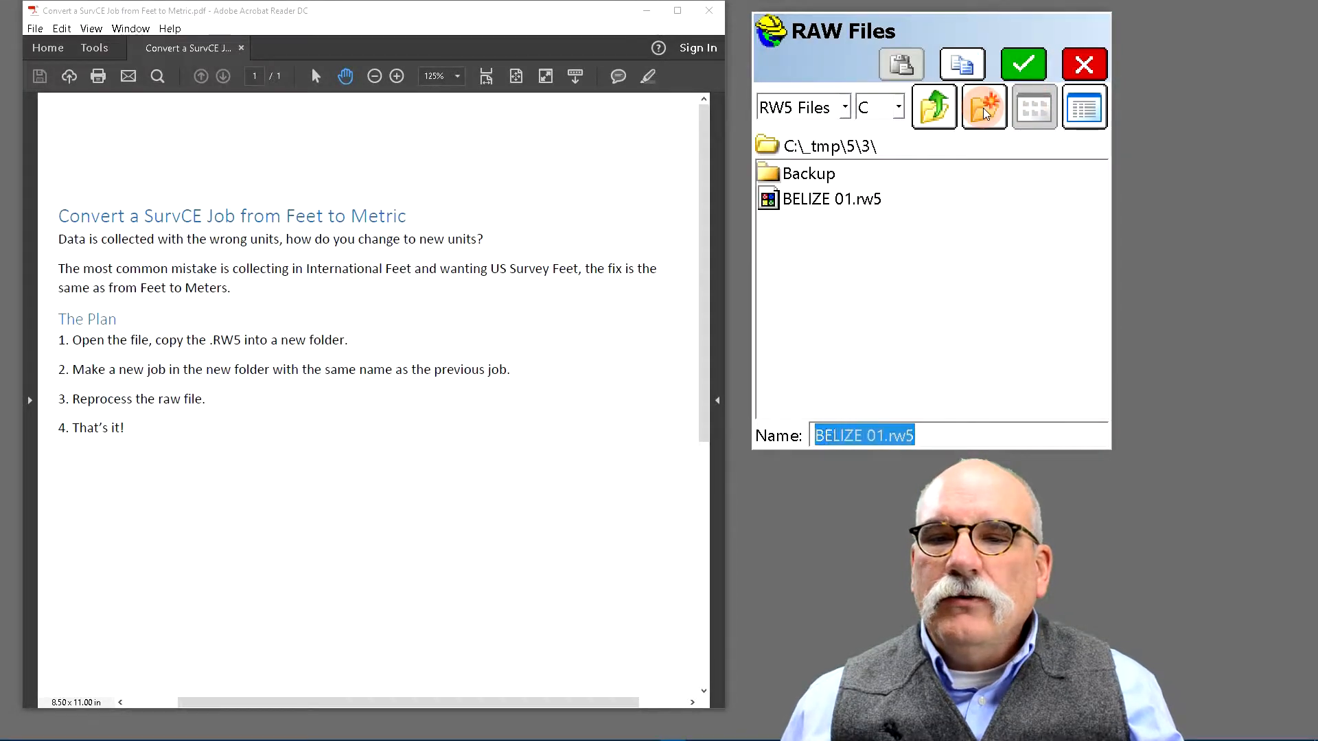
# Create a folder named METRIC and save the BELIZE 01.rw5 copy into it
pyautogui.click(982, 107)
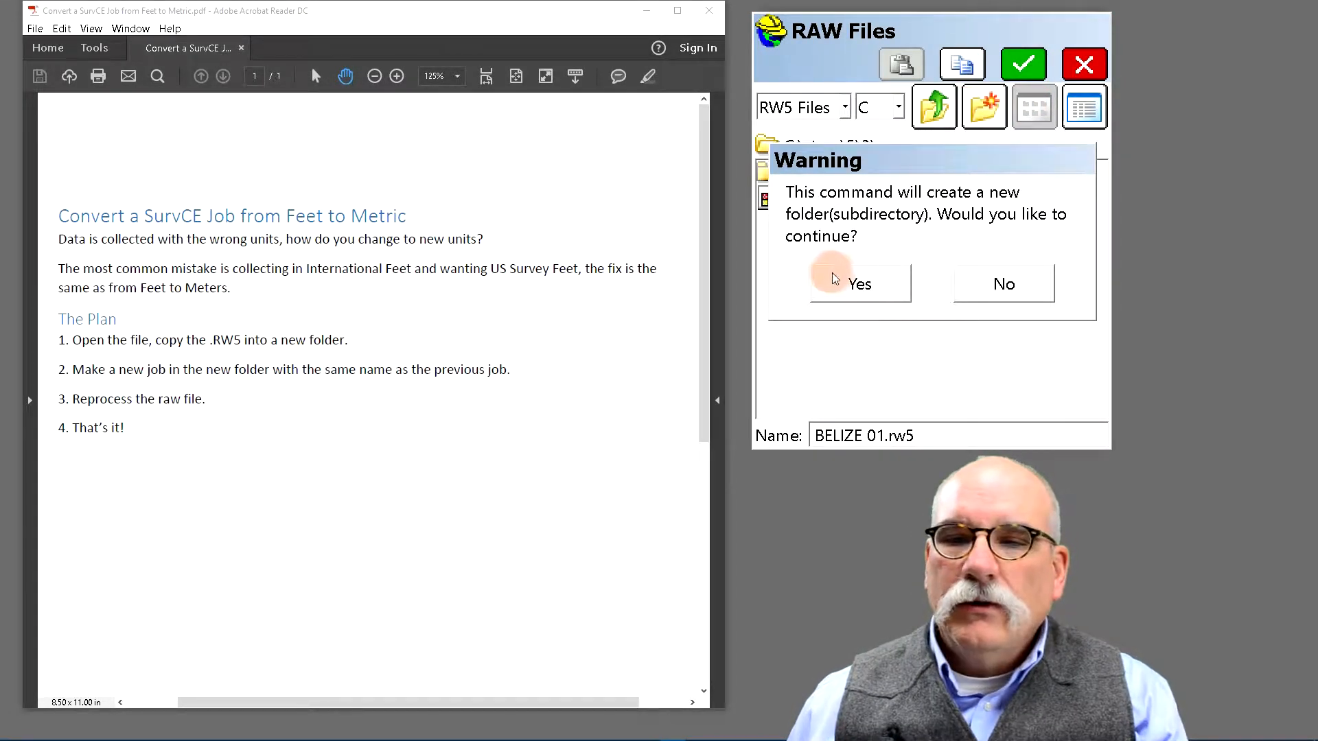
pyautogui.click(859, 283)
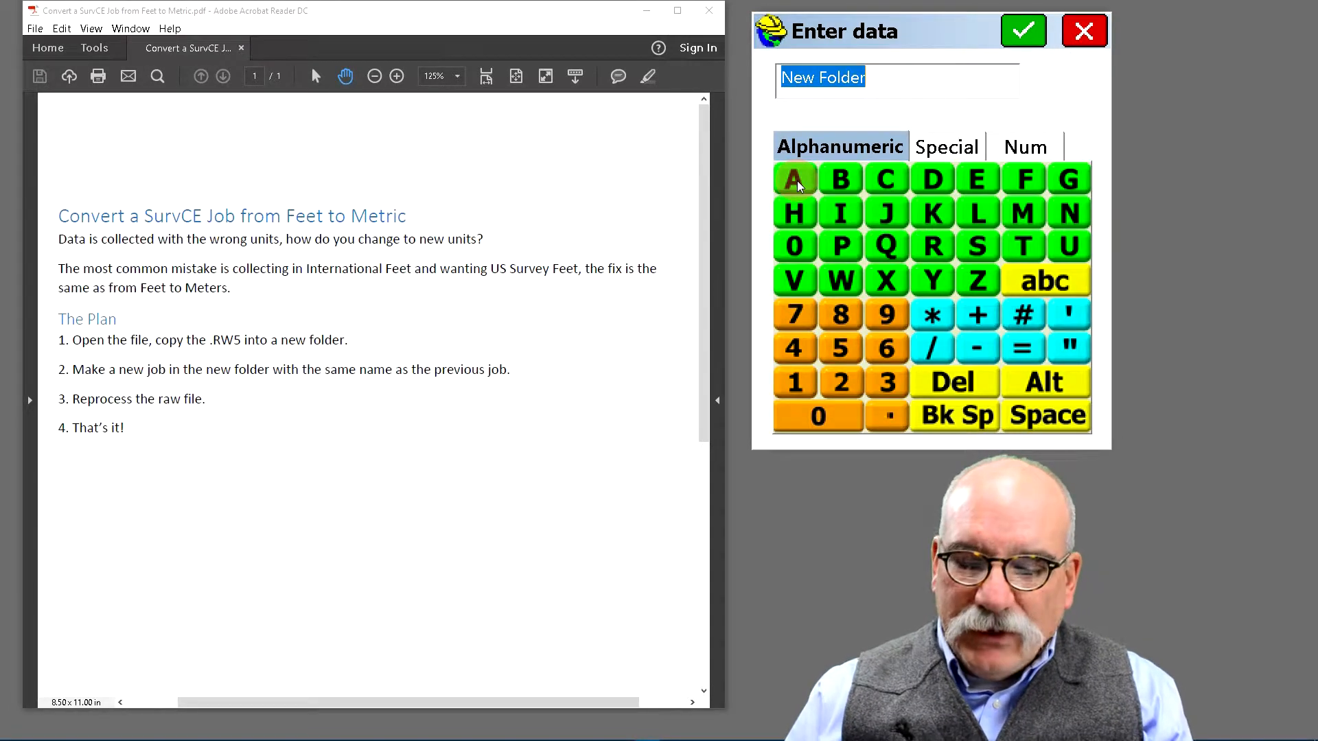
pyautogui.write('METRIC')
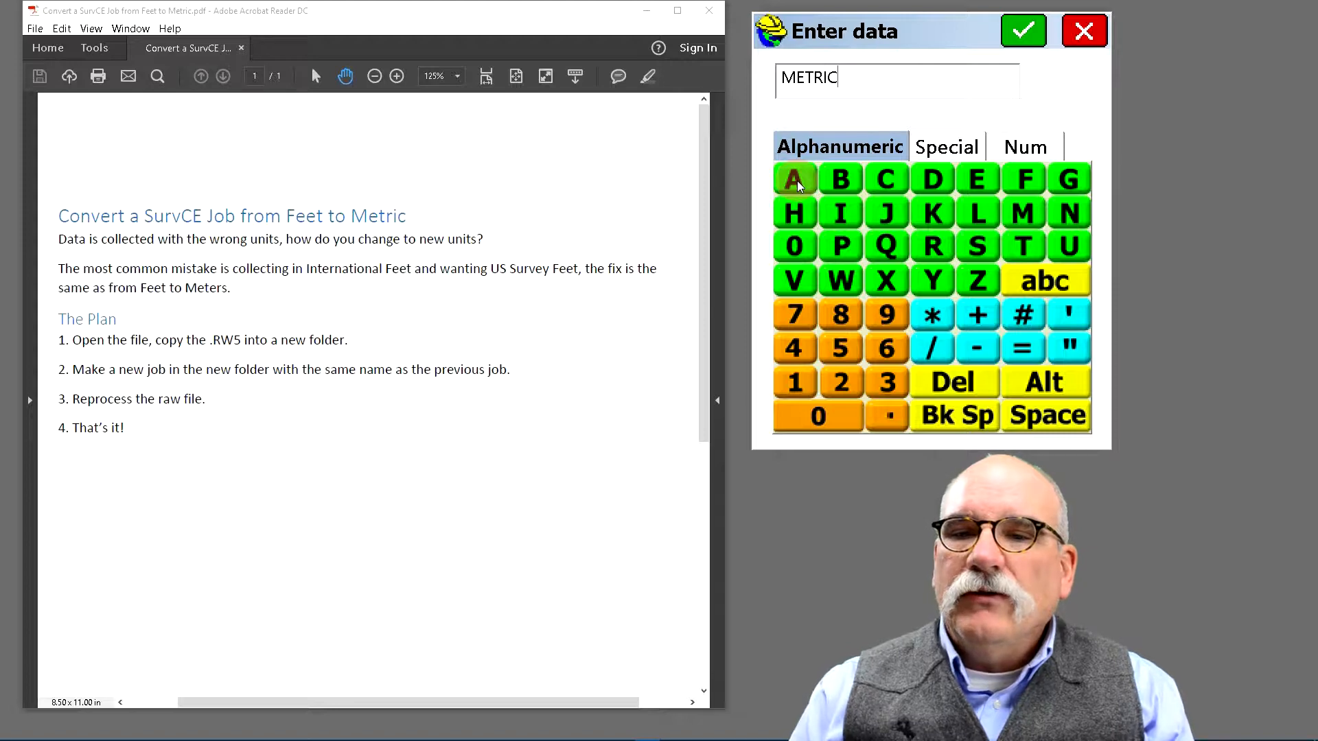
pyautogui.click(1022, 31)
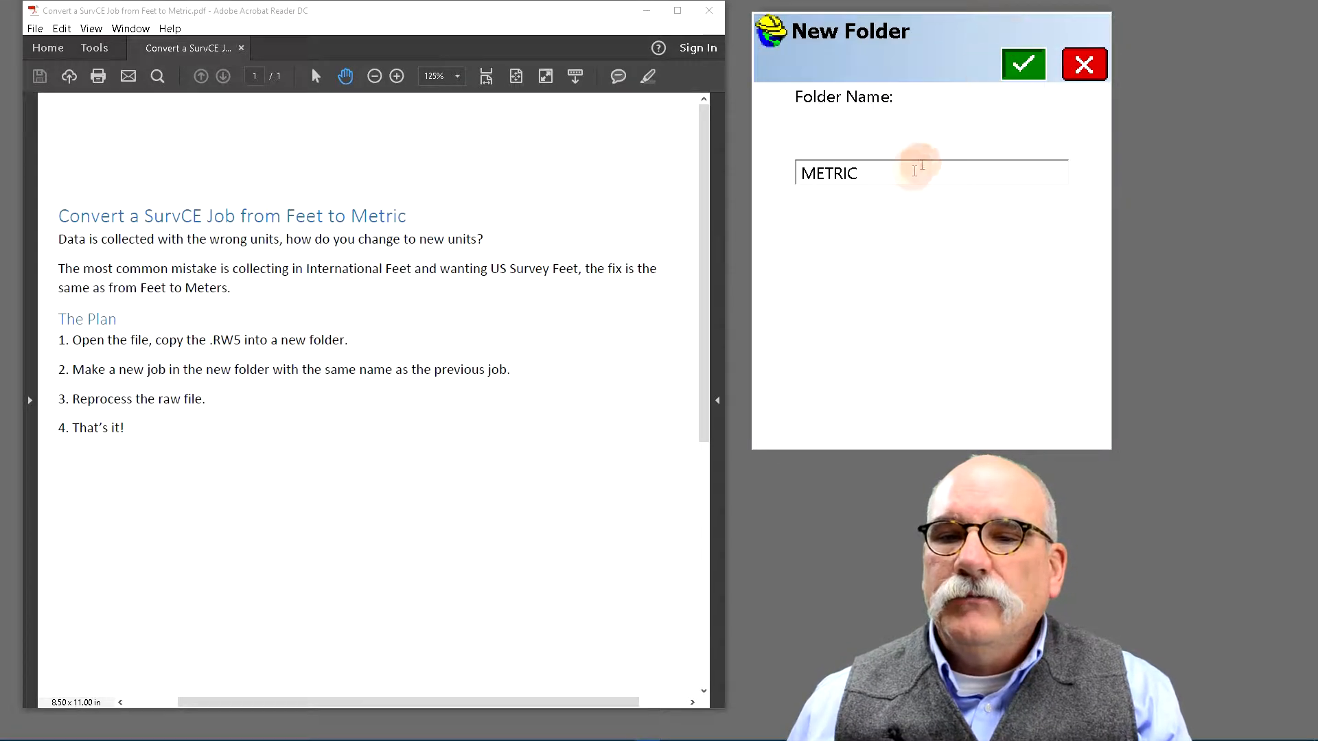
pyautogui.click(1023, 65)
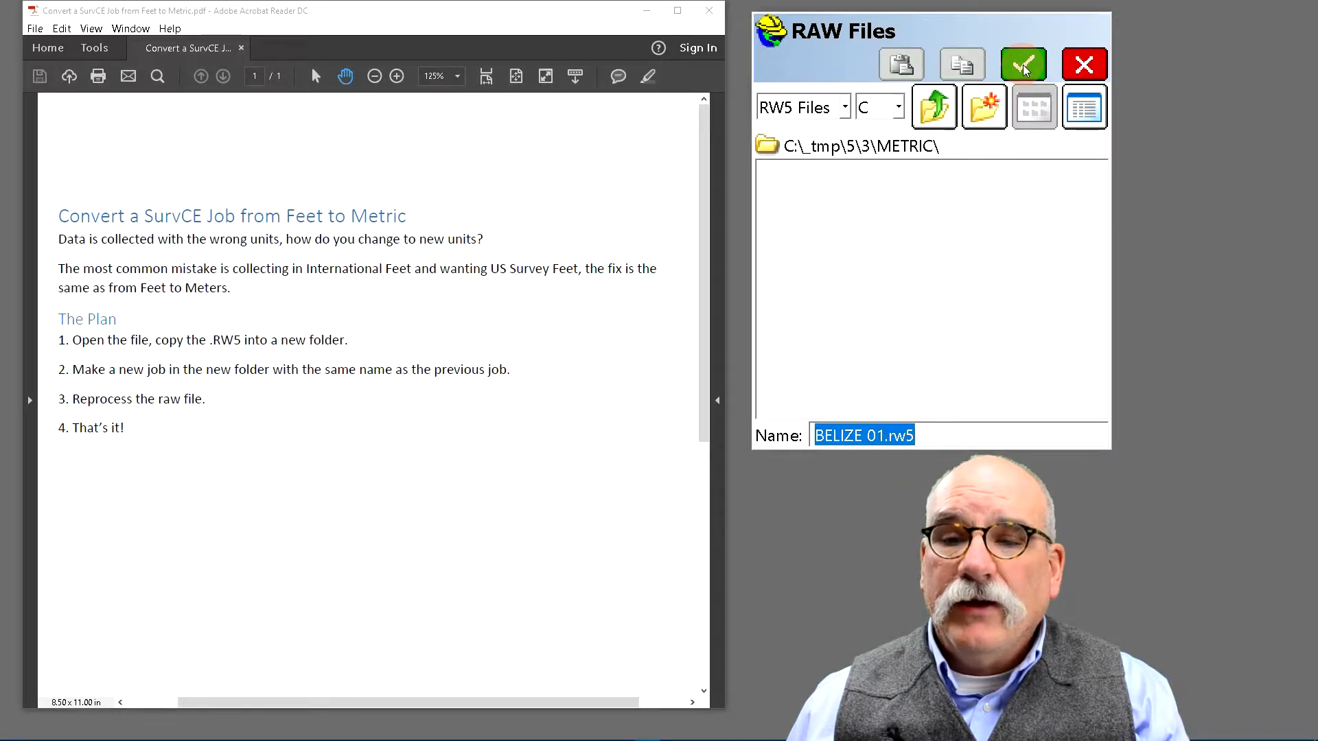
pyautogui.click(1023, 65)
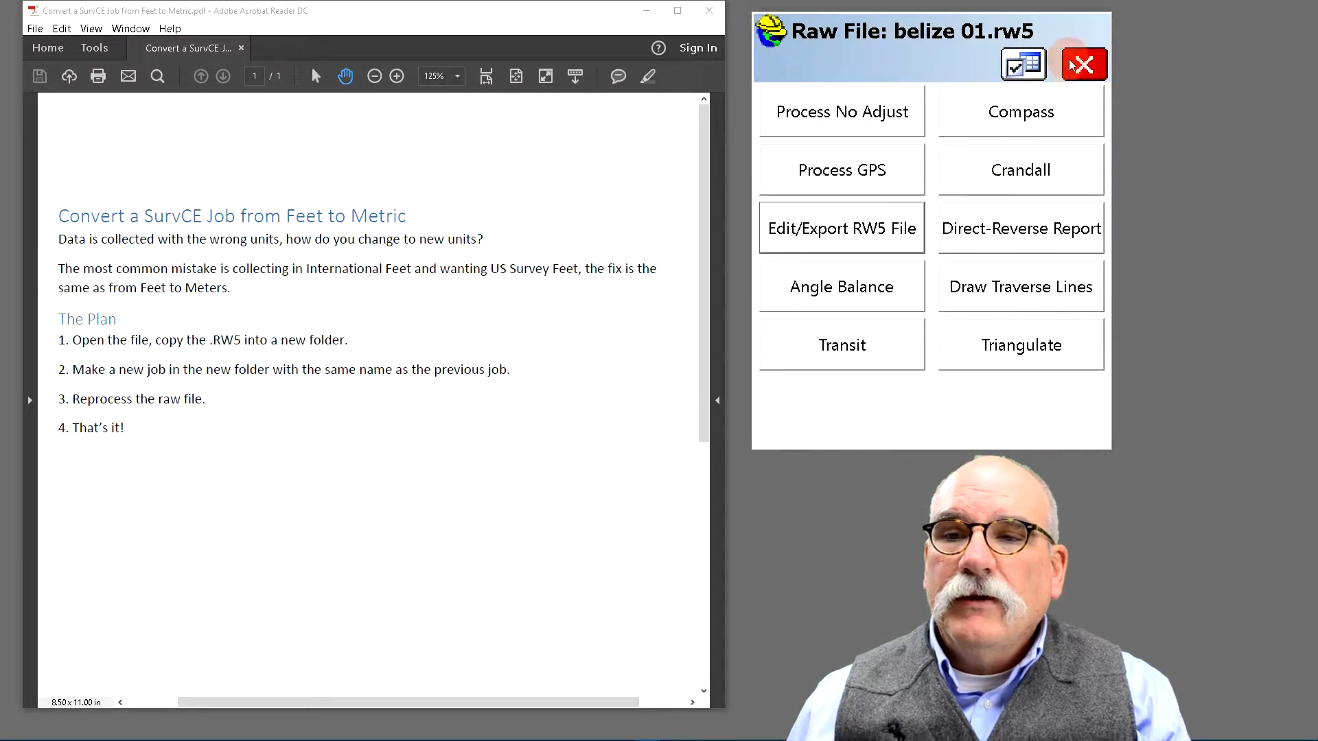
# Create job BELIZE 01.crd in the METRIC folder with distance units set to Metric
pyautogui.click(840, 228)
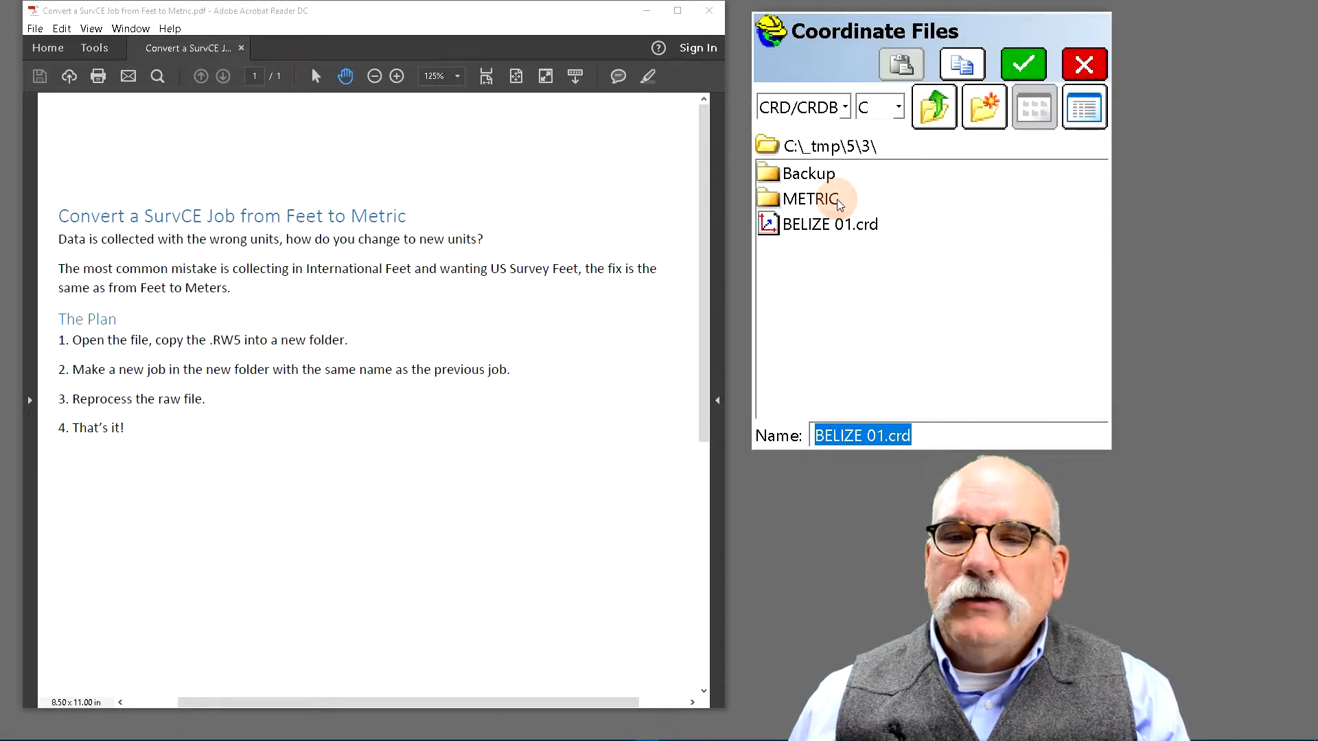
pyautogui.doubleClick(807, 199)
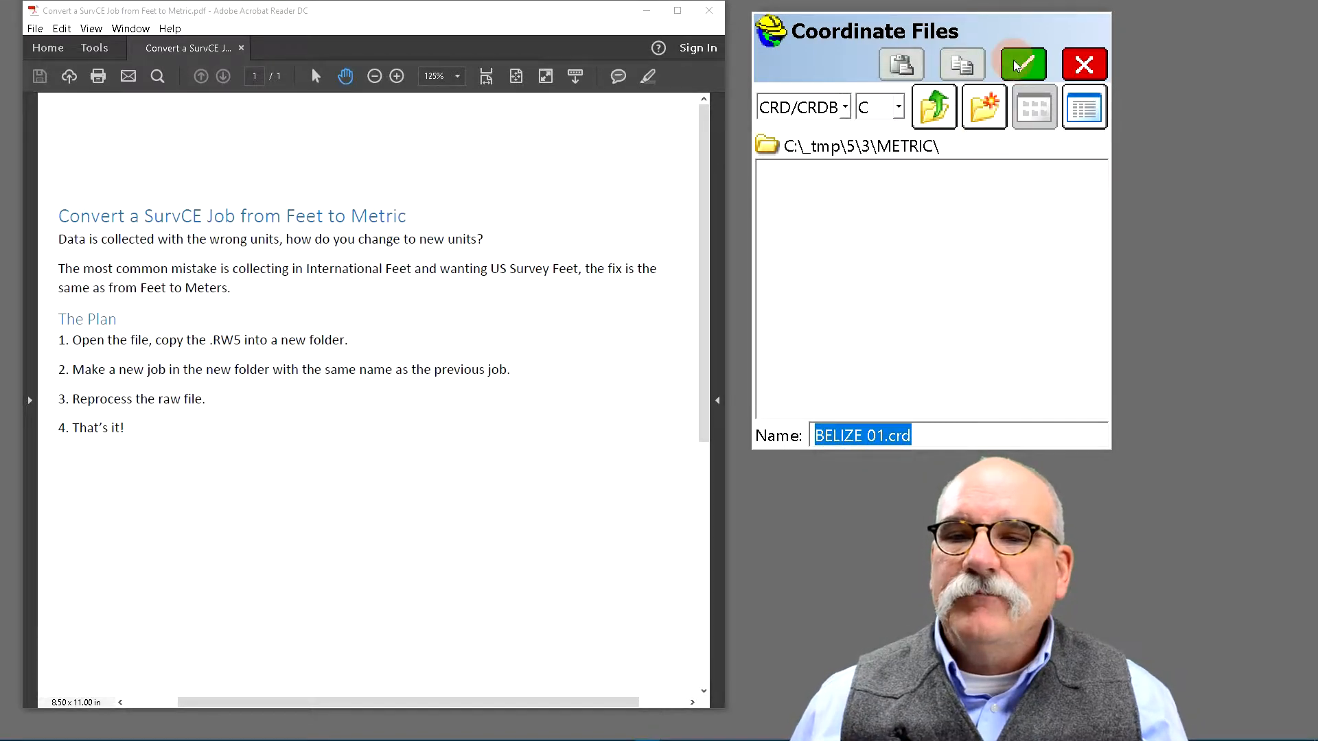
pyautogui.click(1022, 65)
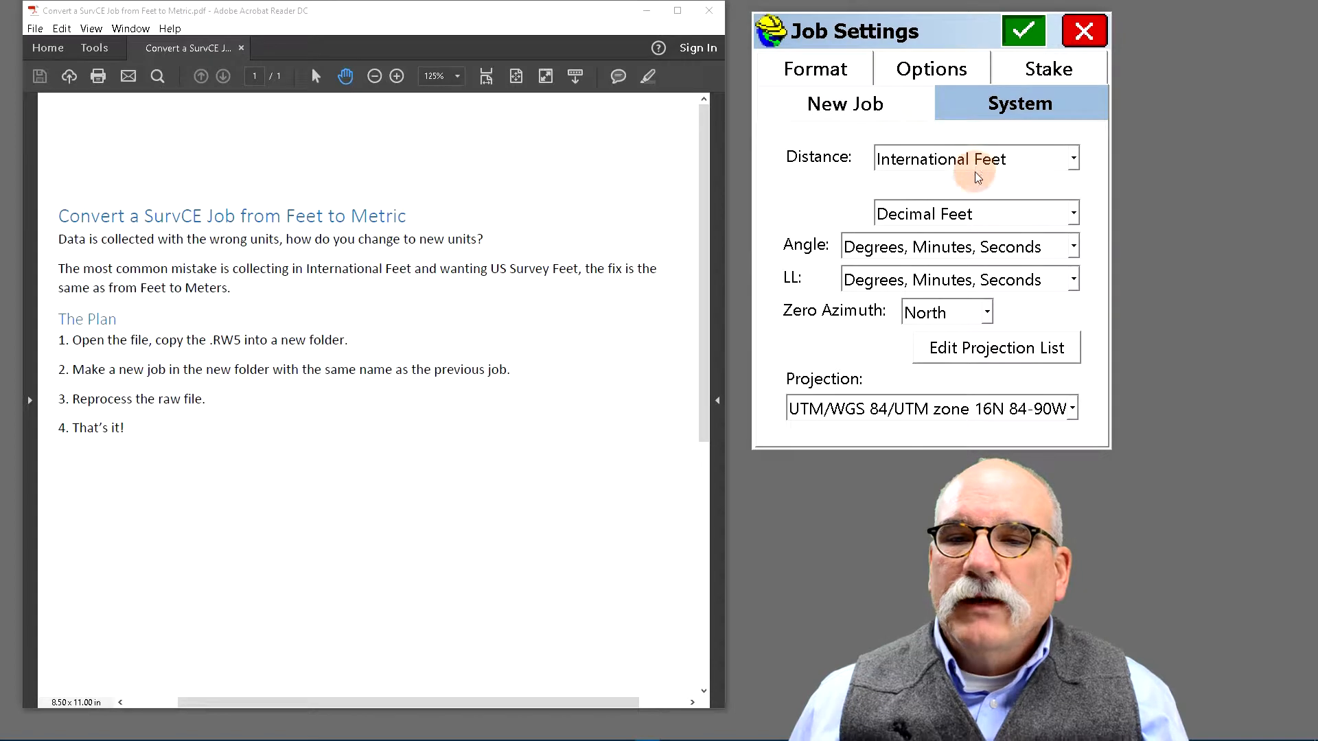
pyautogui.click(974, 158)
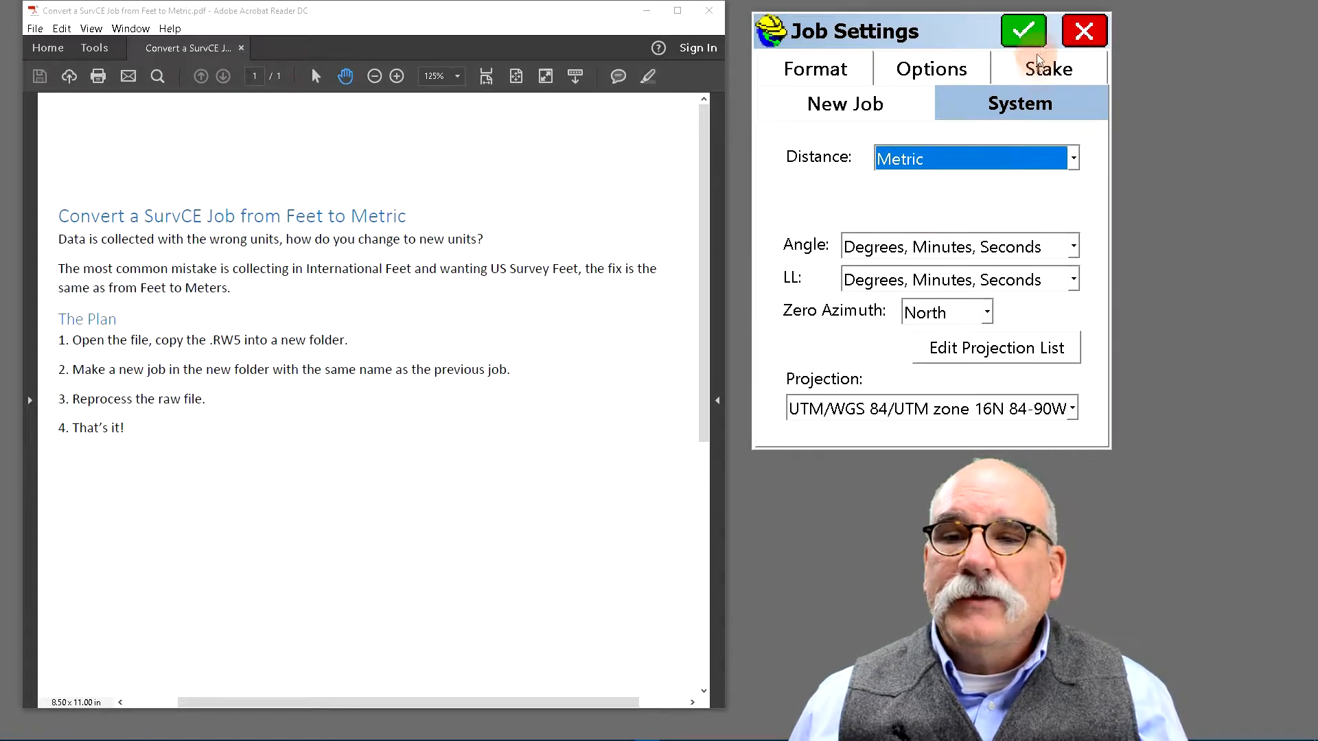
pyautogui.click(1023, 31)
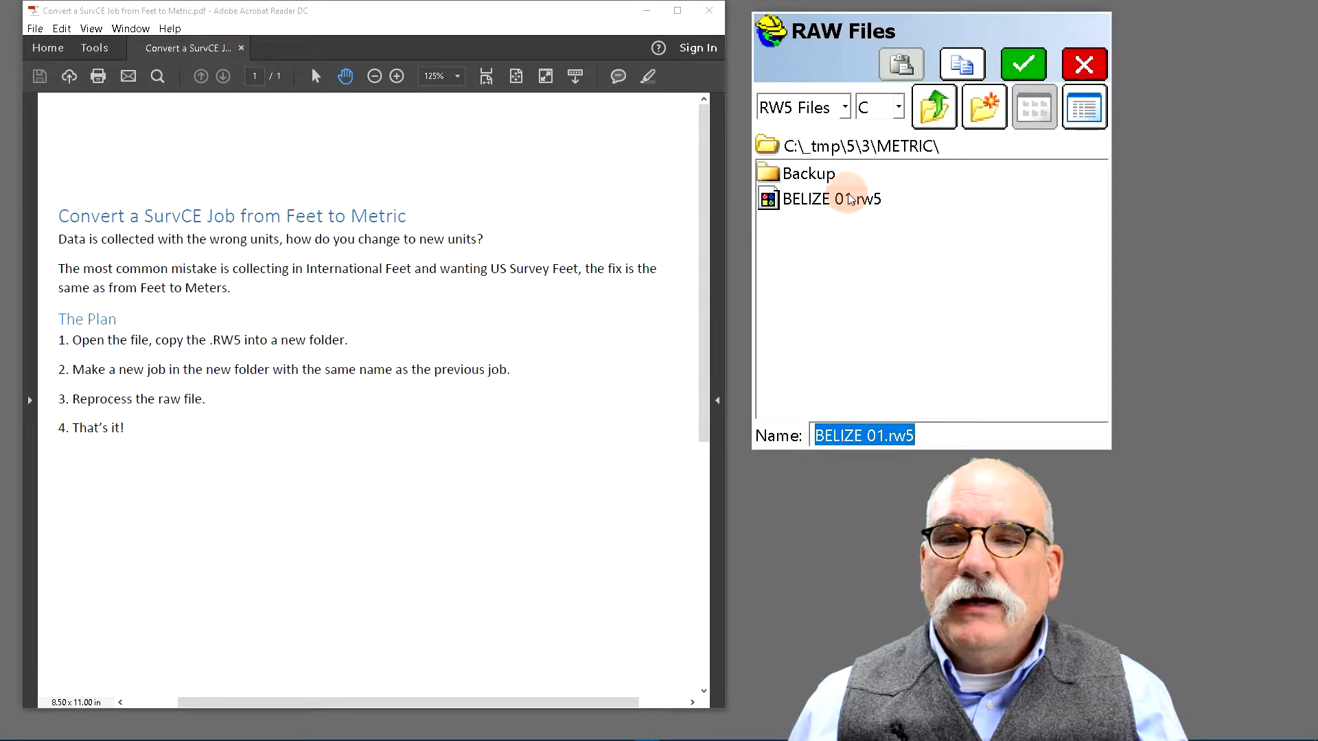
# Reprocess the copied BELIZE 01.rw5 with Process GPS, recalculating all 740 points
pyautogui.click(831, 198)
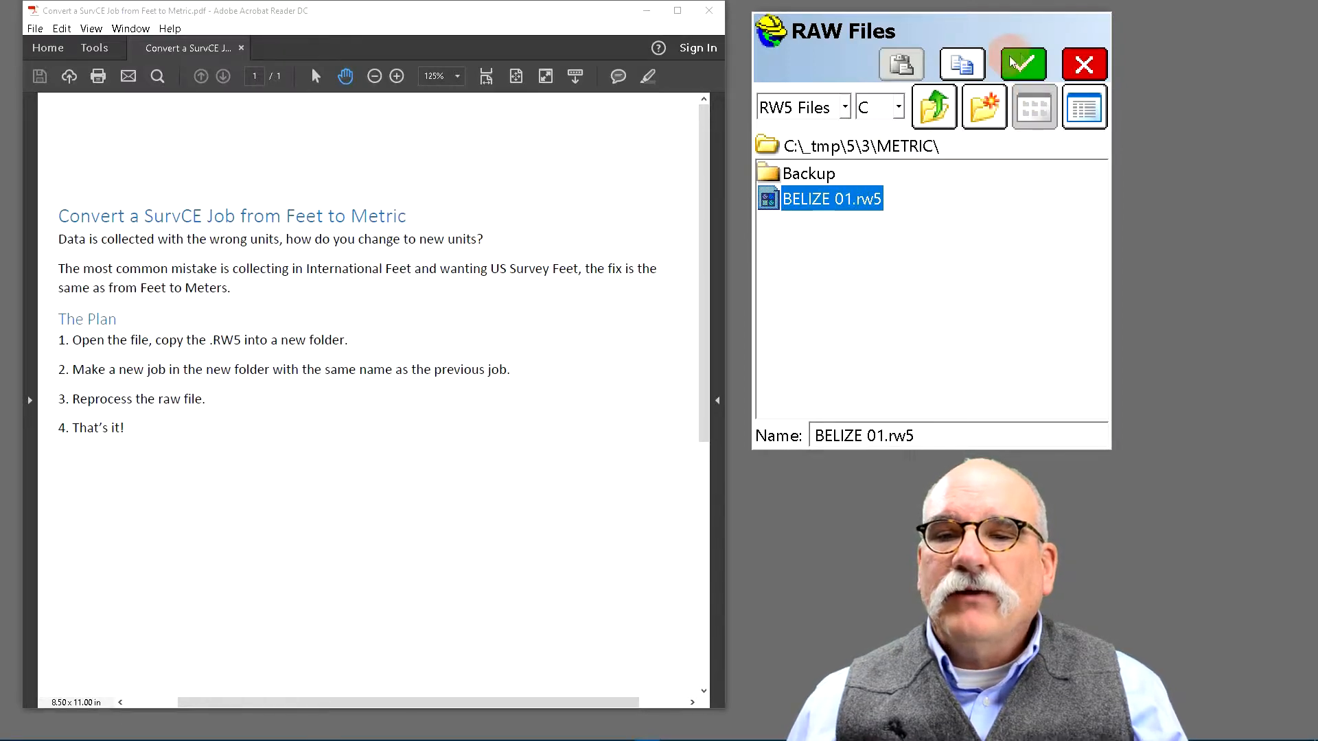
pyautogui.click(1022, 65)
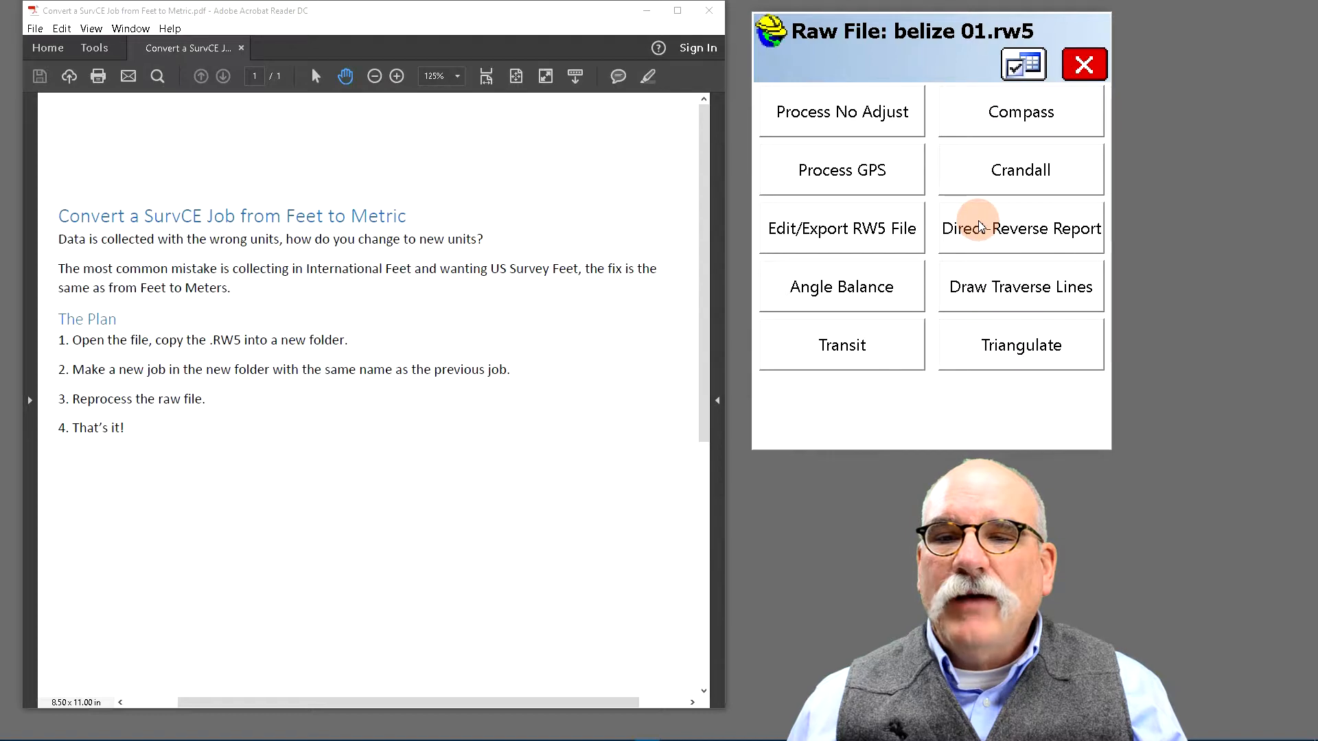
pyautogui.click(840, 169)
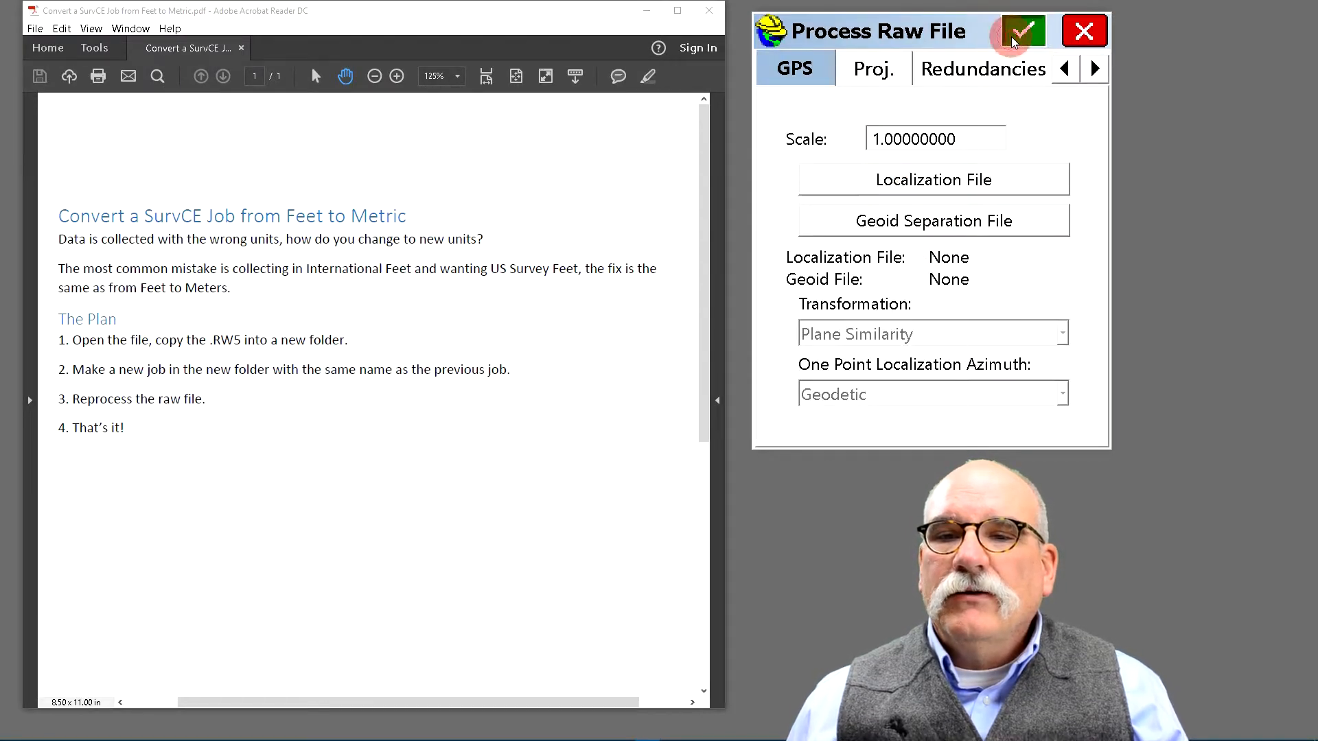
pyautogui.click(1022, 31)
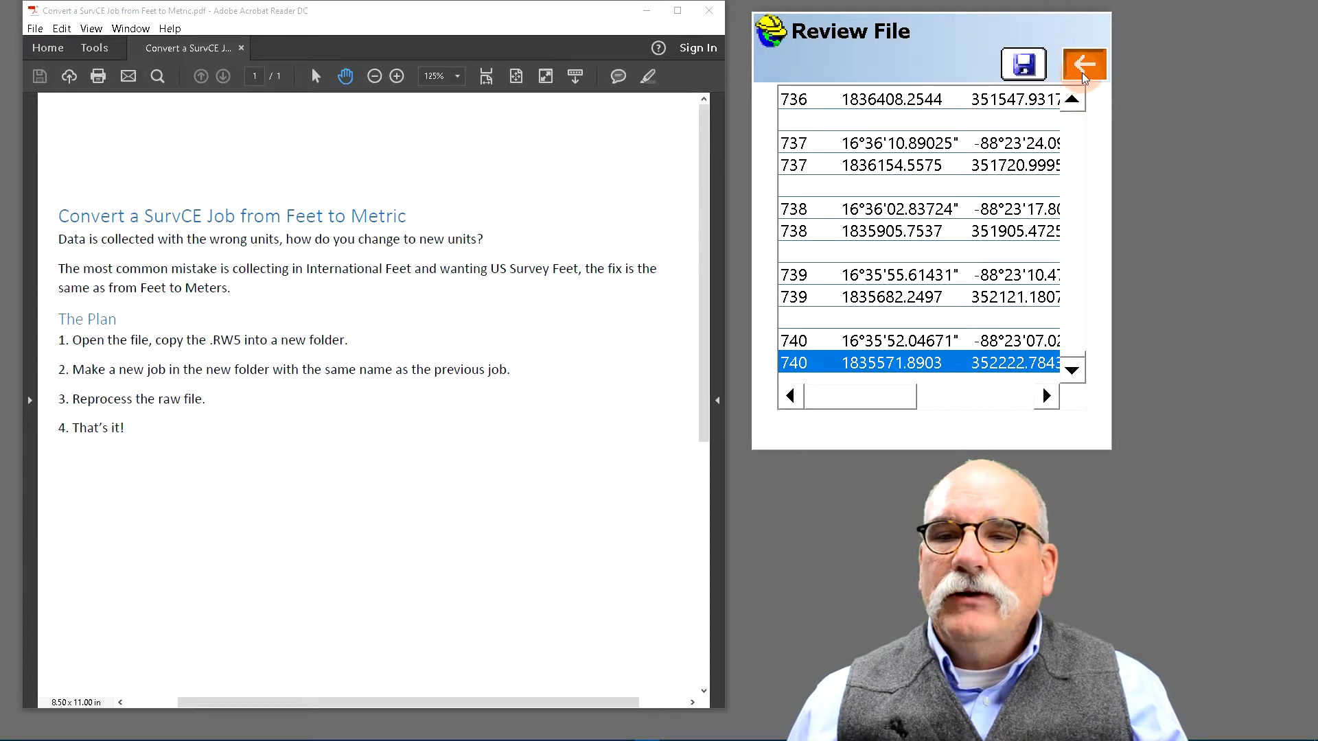
pyautogui.click(1084, 64)
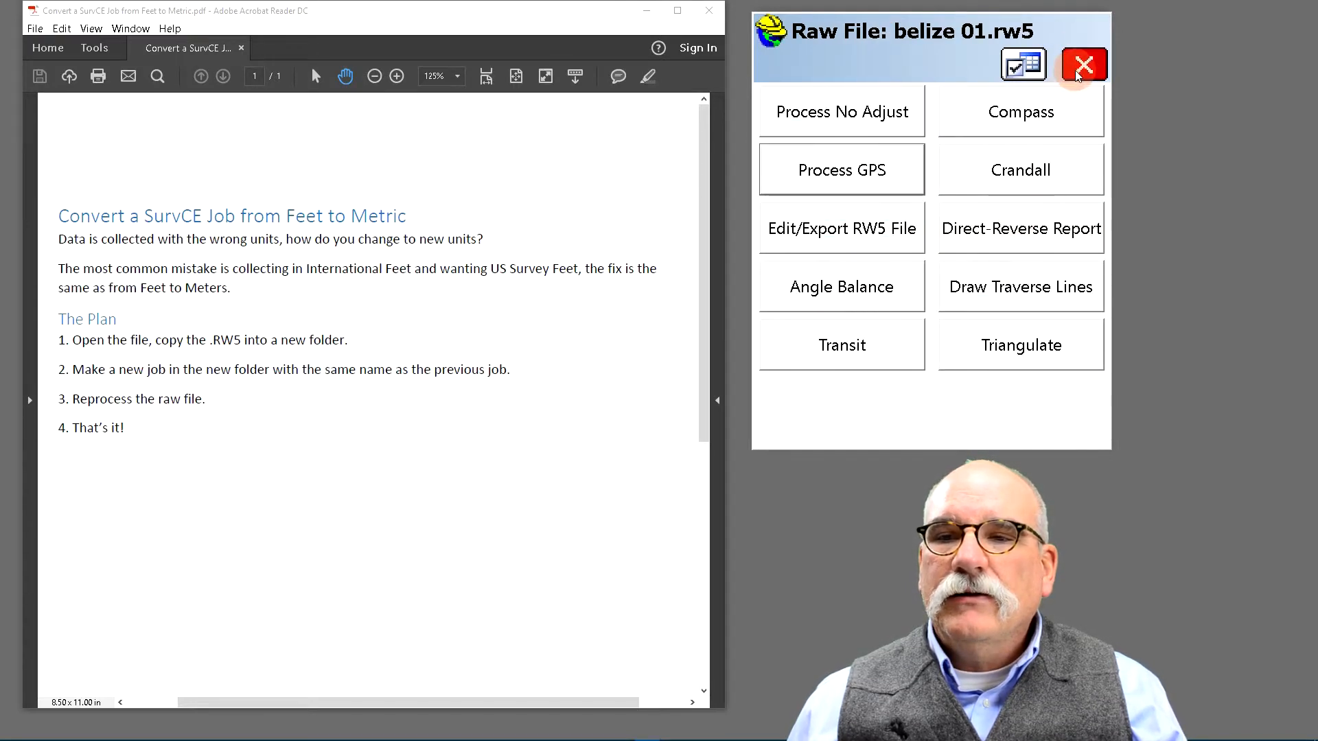
pyautogui.click(1083, 64)
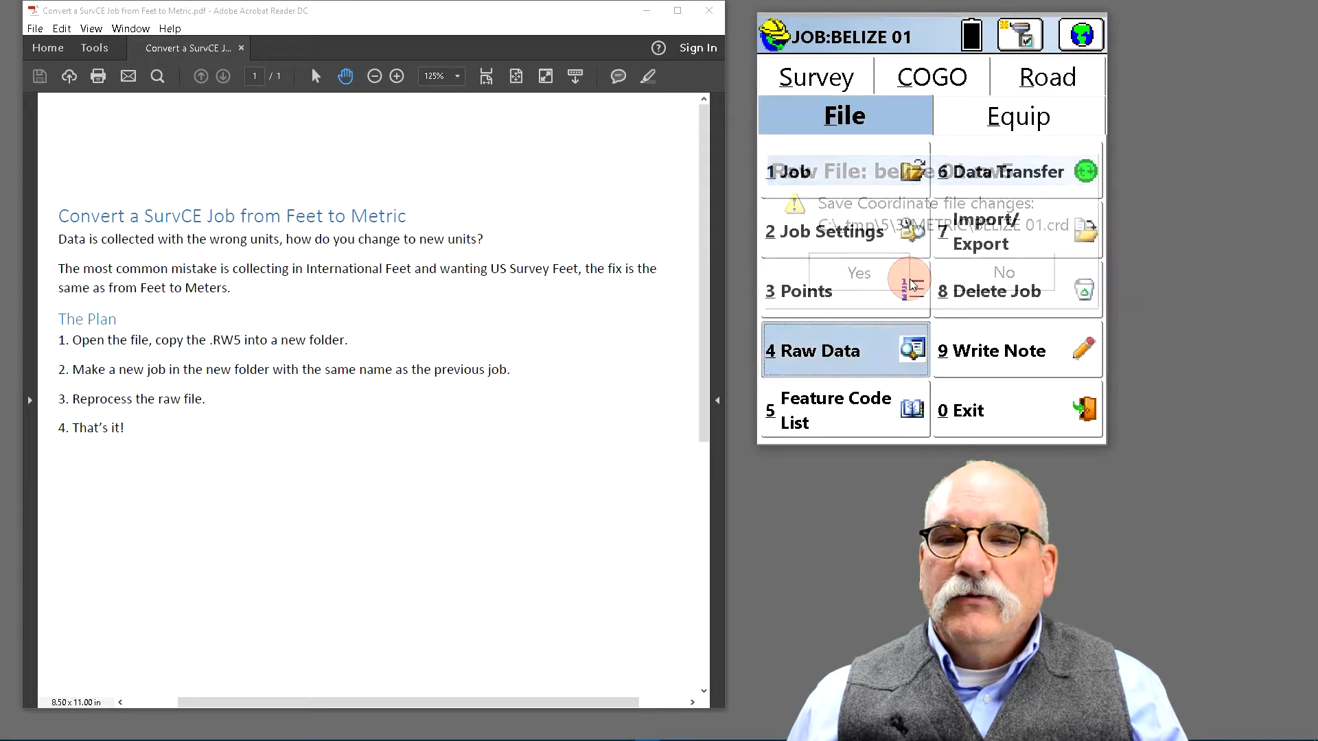
# Save the coordinate file changes and review the 742-point metric list
pyautogui.click(858, 273)
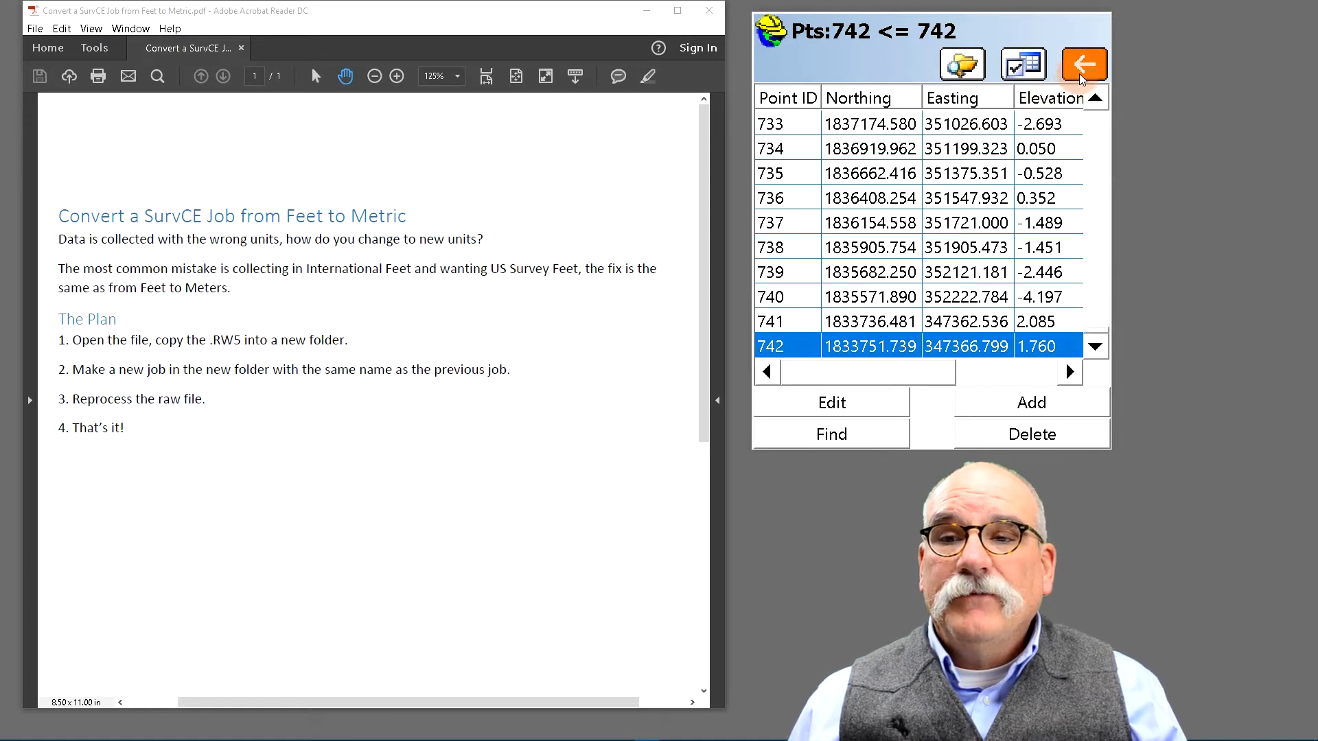
pyautogui.click(1085, 64)
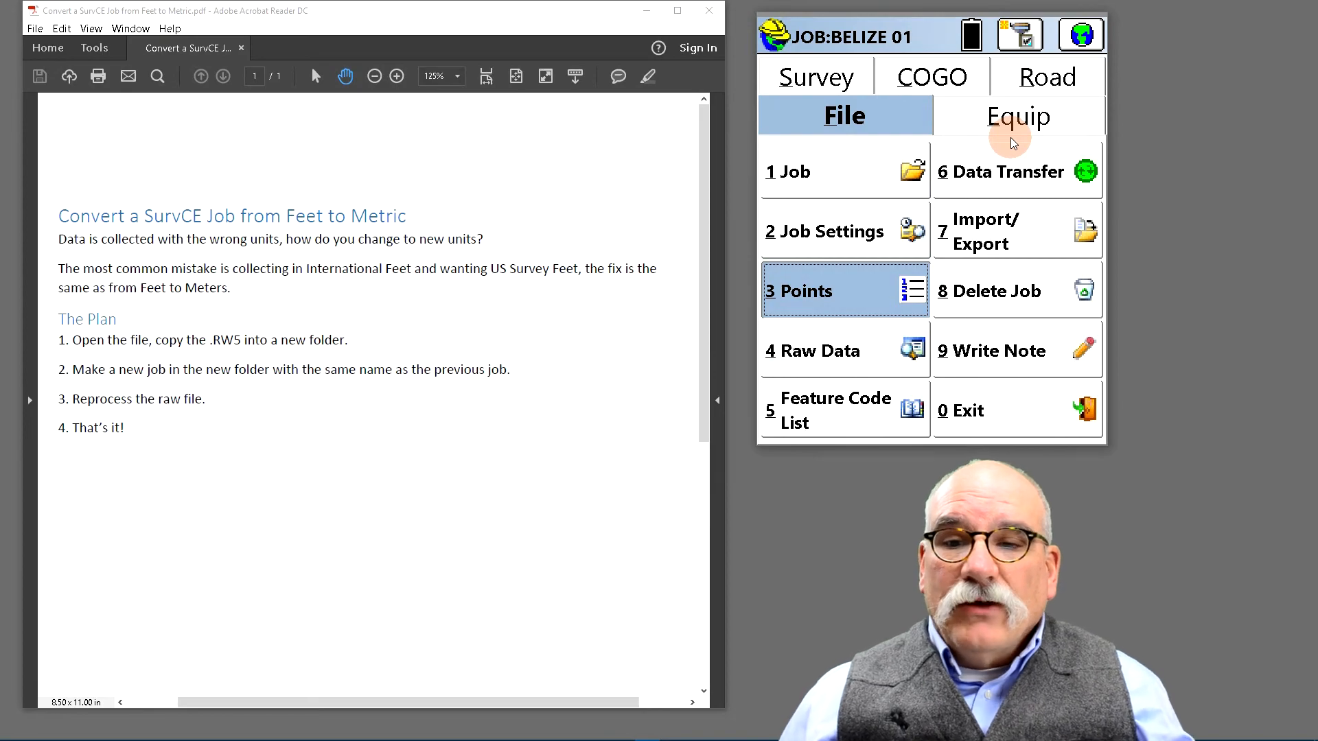